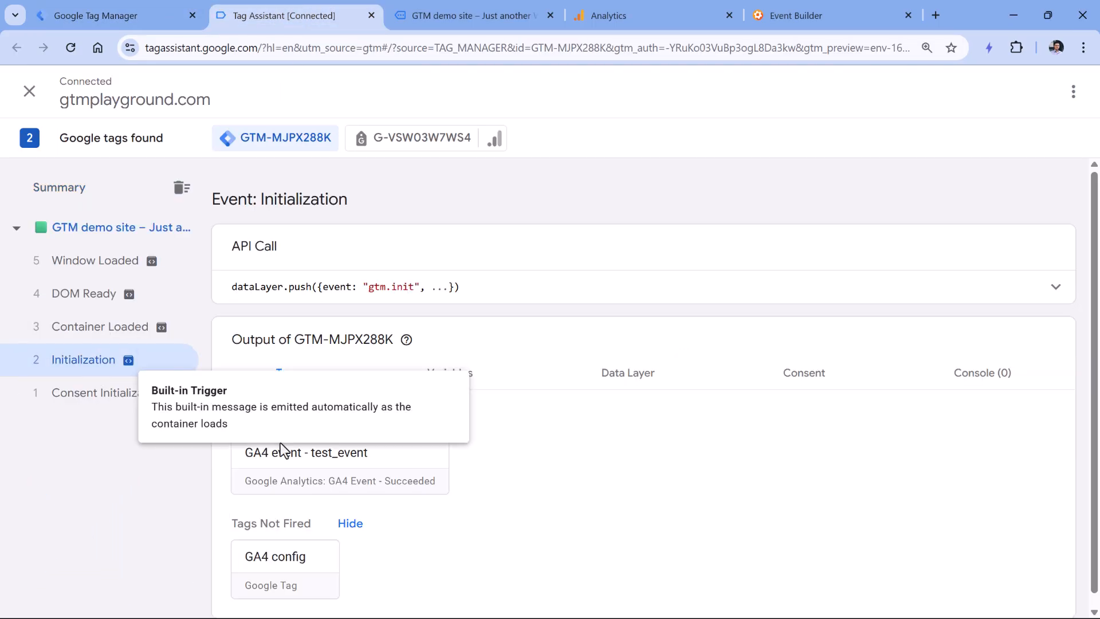
# Bring up the GA4 Event Builder with API secret, measurement ID and client ID filled in
pyautogui.click(806, 16)
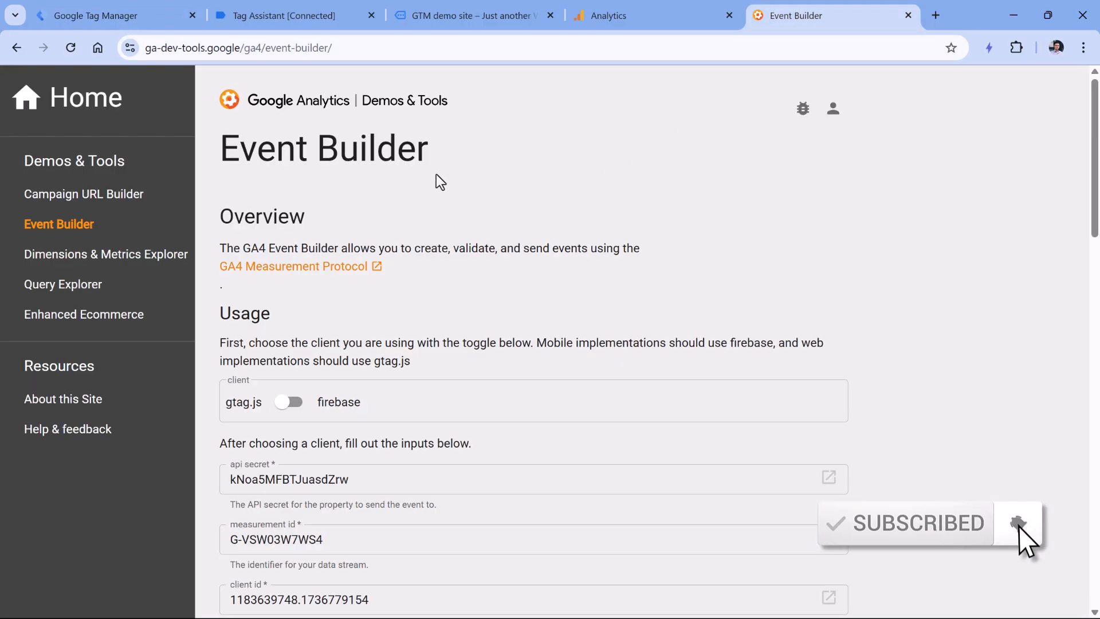
# Switch to the GTM demo site running in debug mode with Tag Assistant connected
pyautogui.click(474, 15)
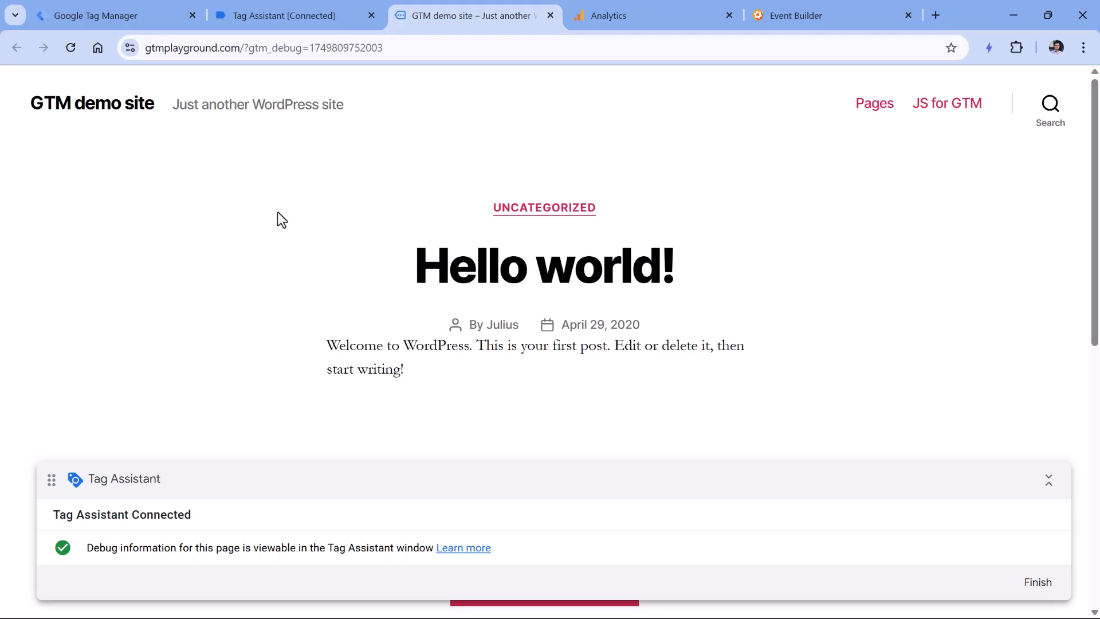
# Return to GA4 Event Builder showing a Custom event named newsletter_signup
pyautogui.click(807, 15)
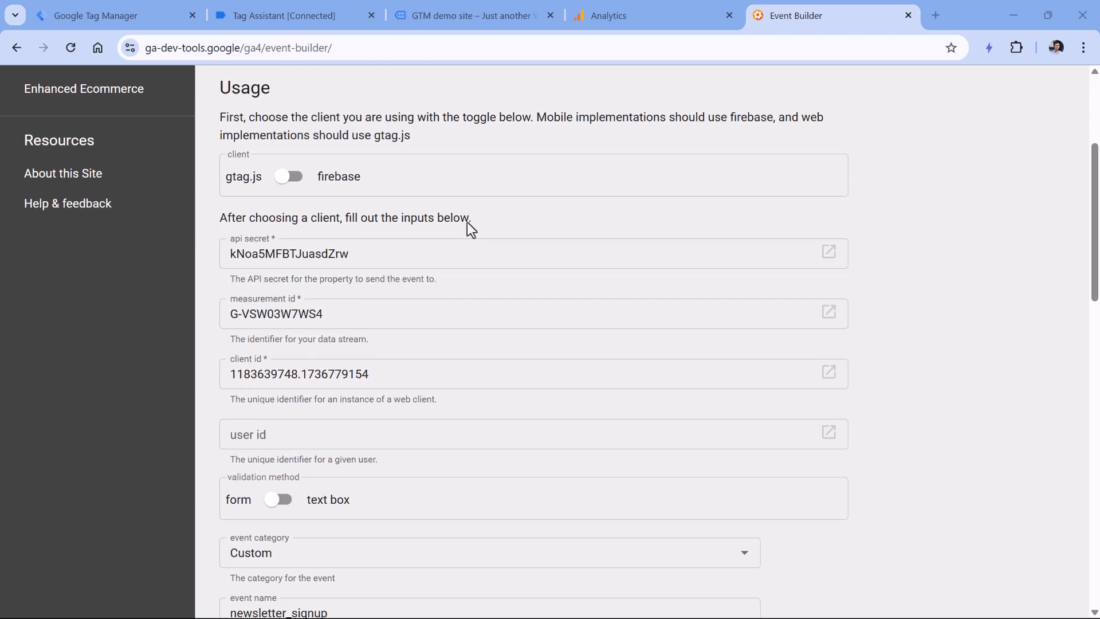
# Scroll down the Event Builder form, then bring up the Analytics Mania (not set) article
pyautogui.scroll(-3)
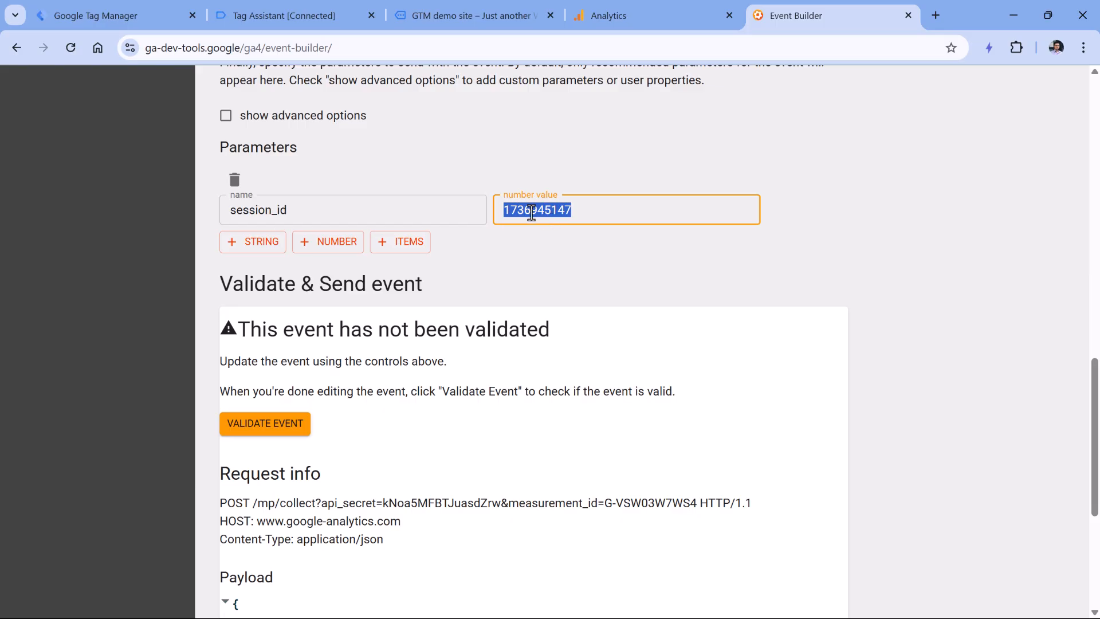
pyautogui.click(855, 16)
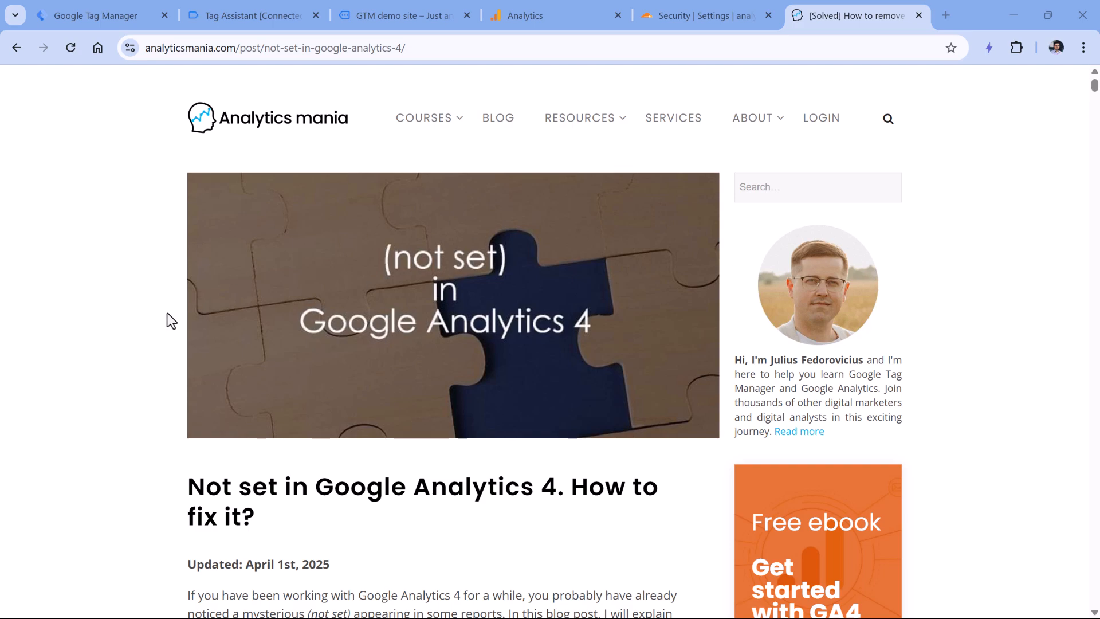
# Switch to the New demo 5 container's tag list showing GA4 config and GA4 test_event
pyautogui.click(92, 15)
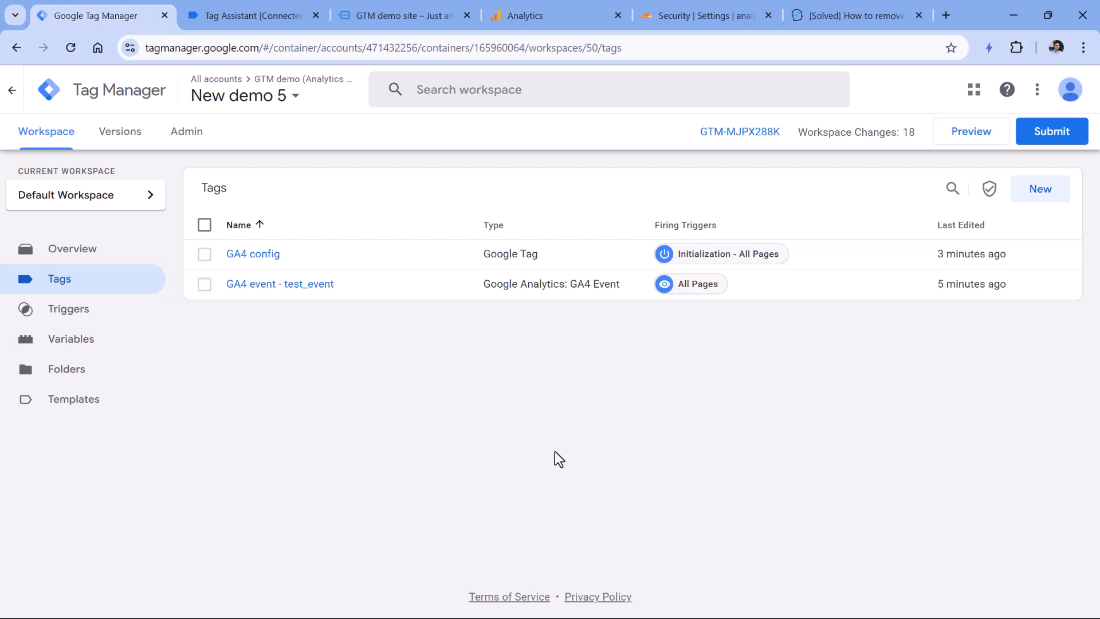
# Bring up Cloudflare security settings for analyticsmania.com, with Security Level set to Always protected
pyautogui.click(556, 15)
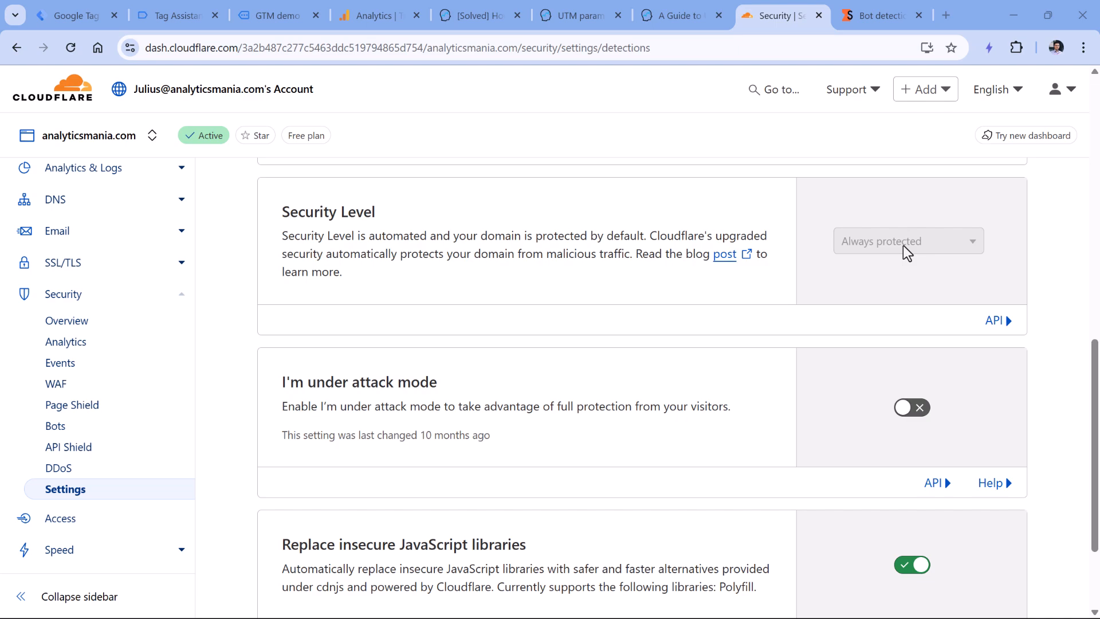
# Bring up Stape's Bot detection power-up page for server-side GTM containers
pyautogui.click(880, 16)
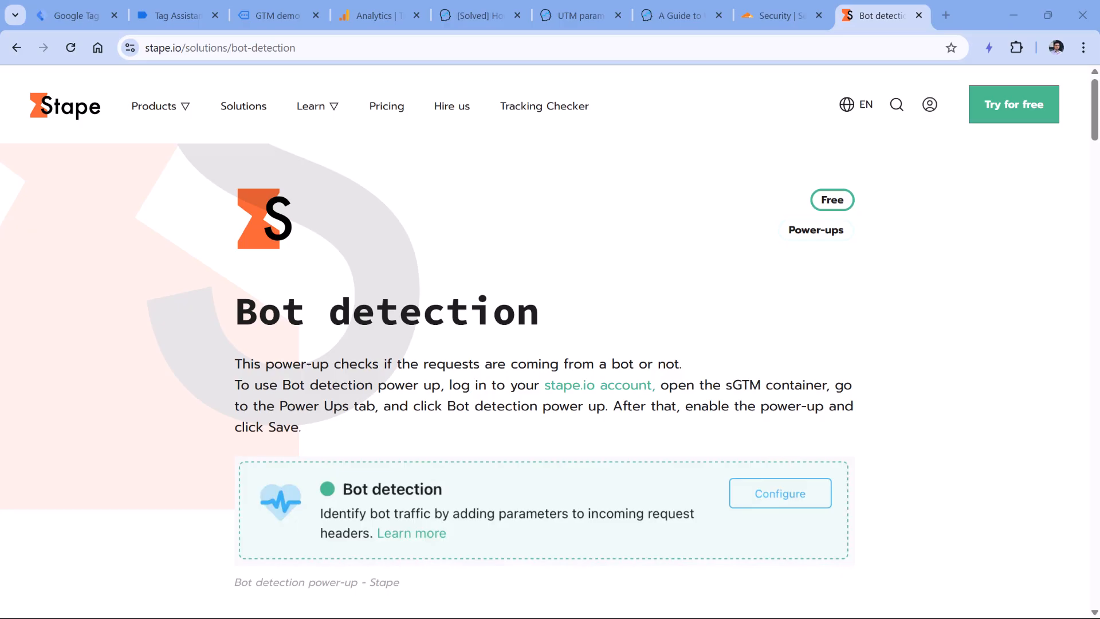
# Show the GTM Sandbox website Google tag configuration, flagged Needs Attention with four issues
pyautogui.click(371, 15)
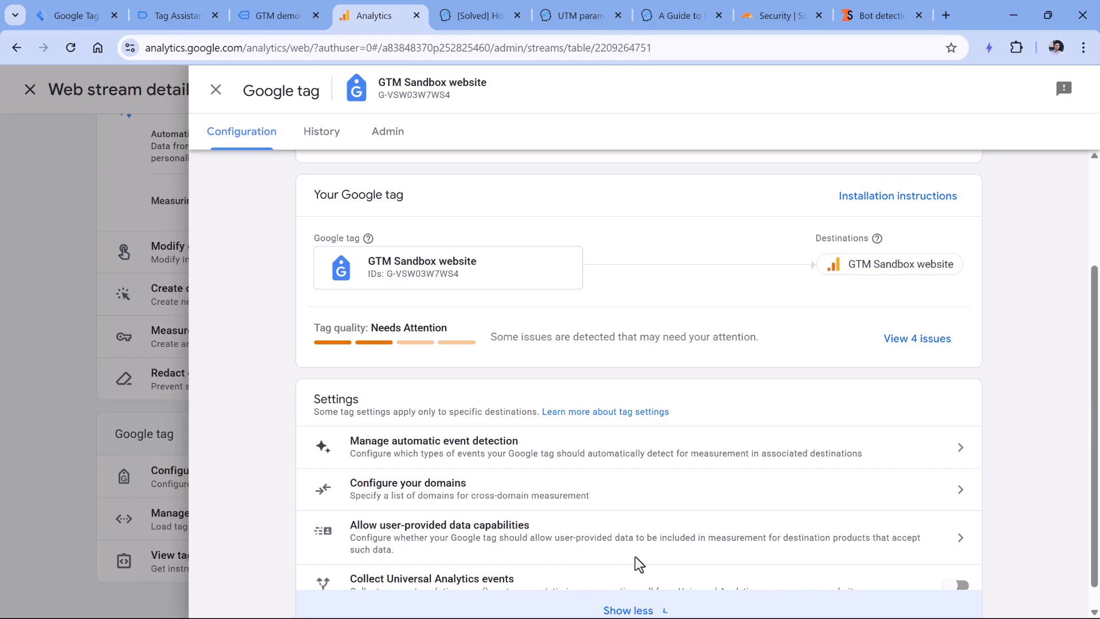